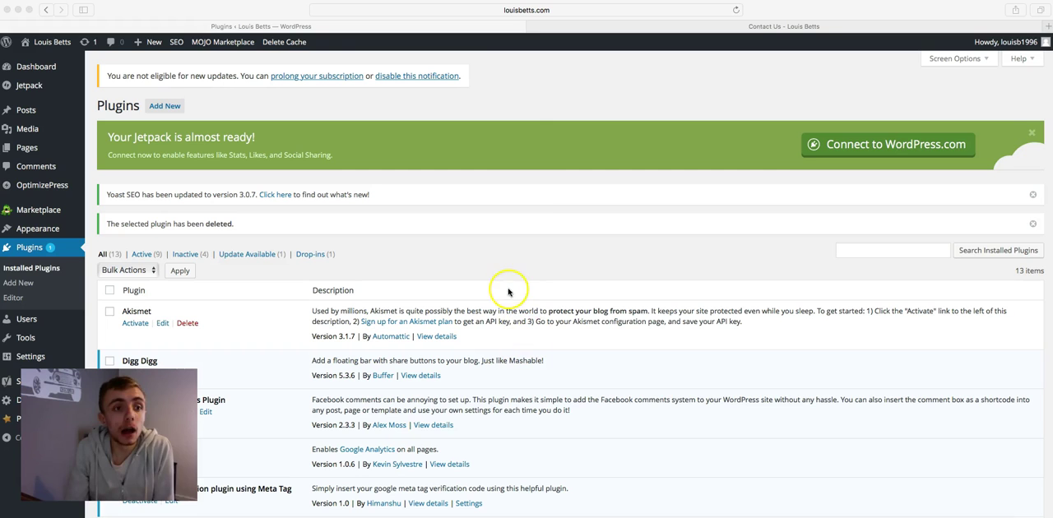
mouse_move(526, 234)
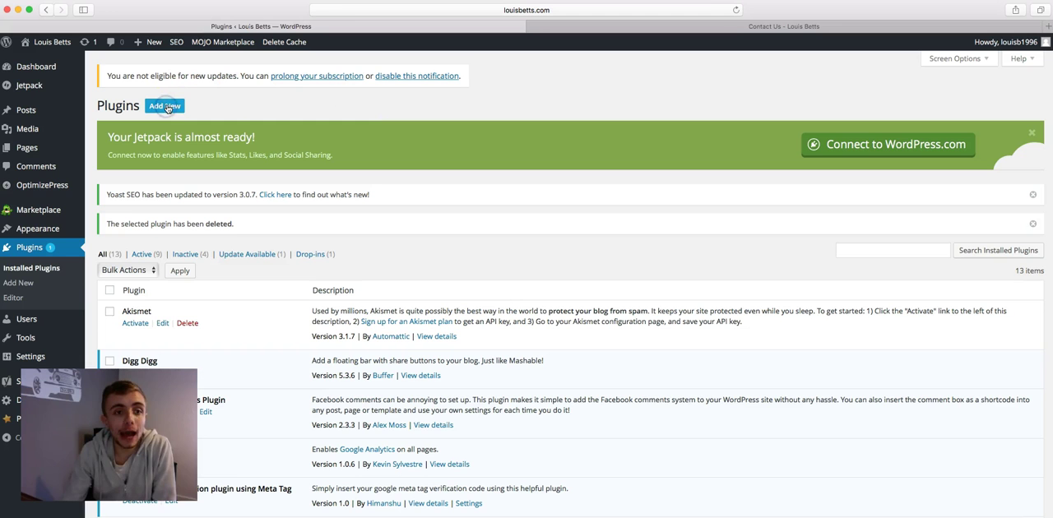
Go to the Add Plugins page from the Plugins screen.
left_click(165, 105)
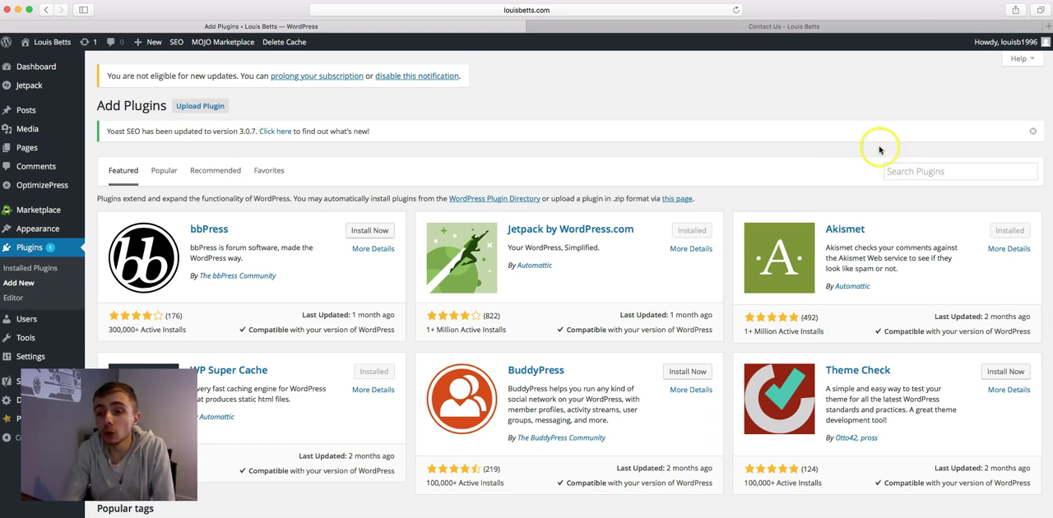
Search the plugin directory for 'contact form 7' and install Contact Form 7 4.4.
left_click(960, 170)
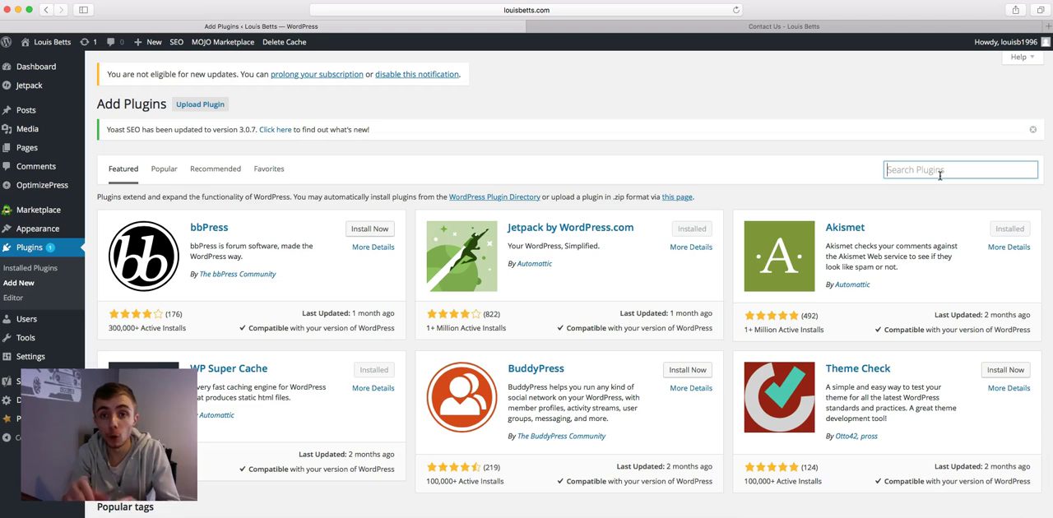
type("contact form 7")
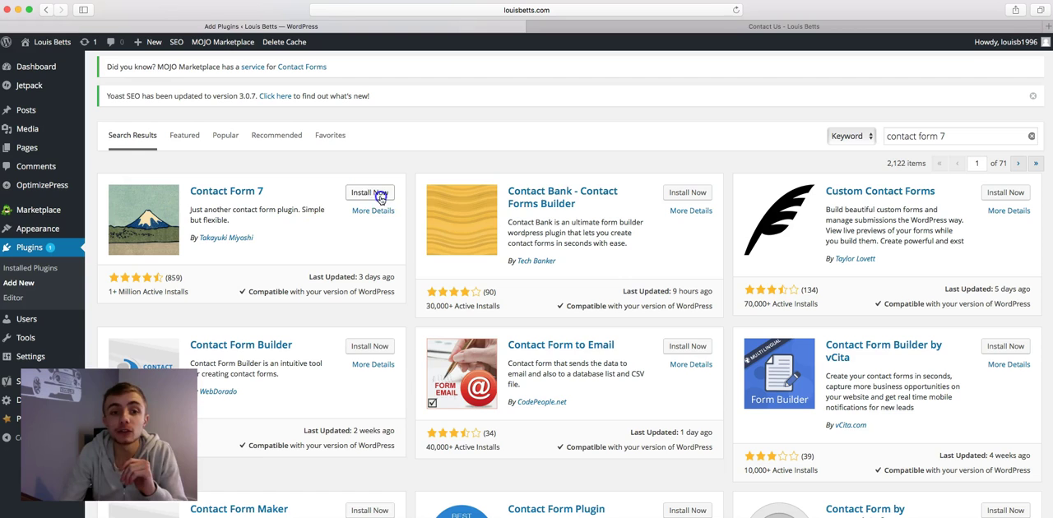
left_click(368, 193)
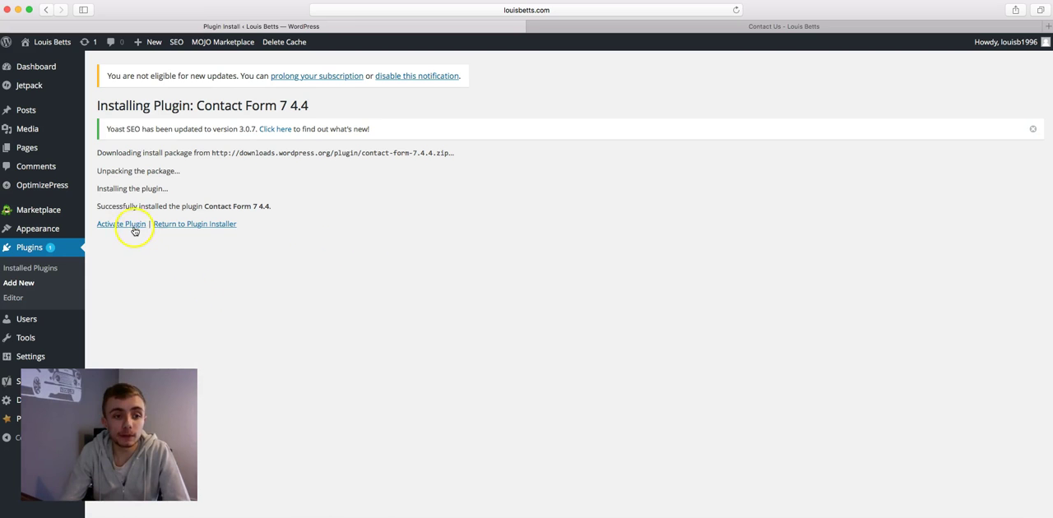
Activate Contact Form 7 and view its Contact Forms list with Contact form 1.
left_click(121, 224)
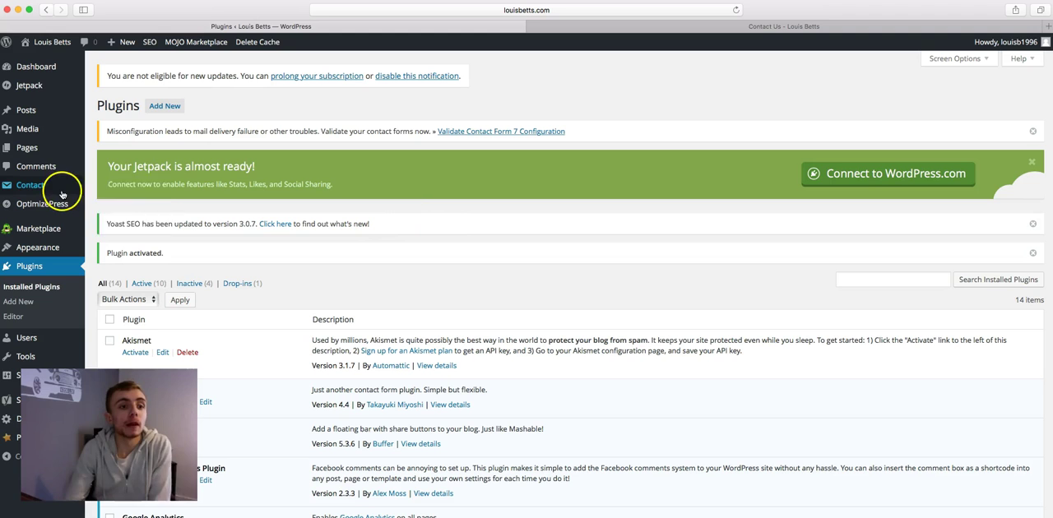
mouse_move(30, 184)
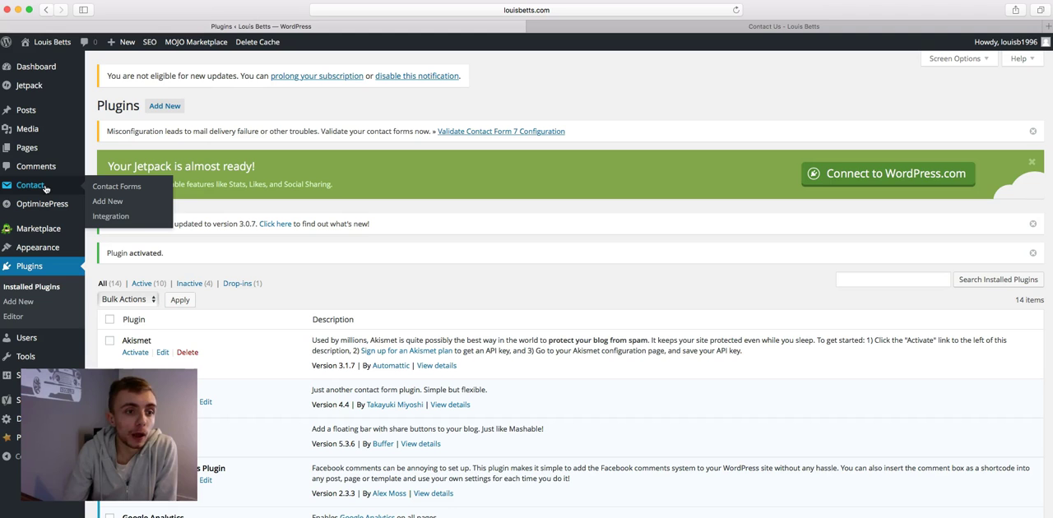
left_click(115, 186)
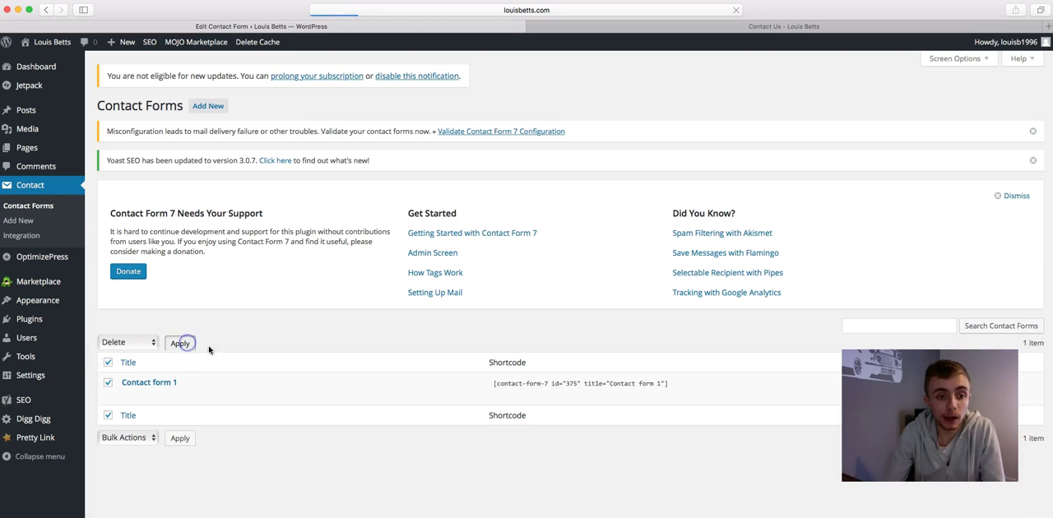
Delete the default Contact form 1 and start a new contact form.
left_click(179, 342)
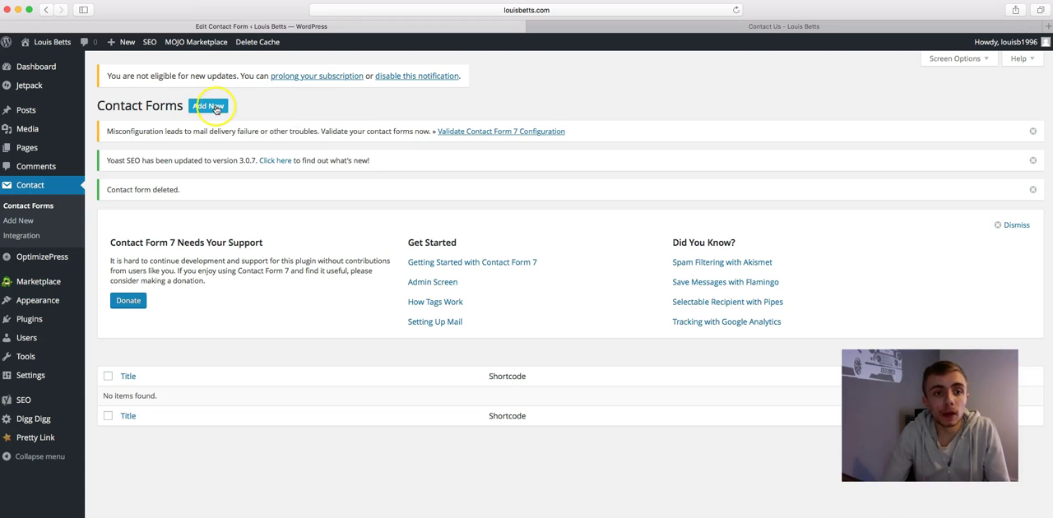
left_click(207, 105)
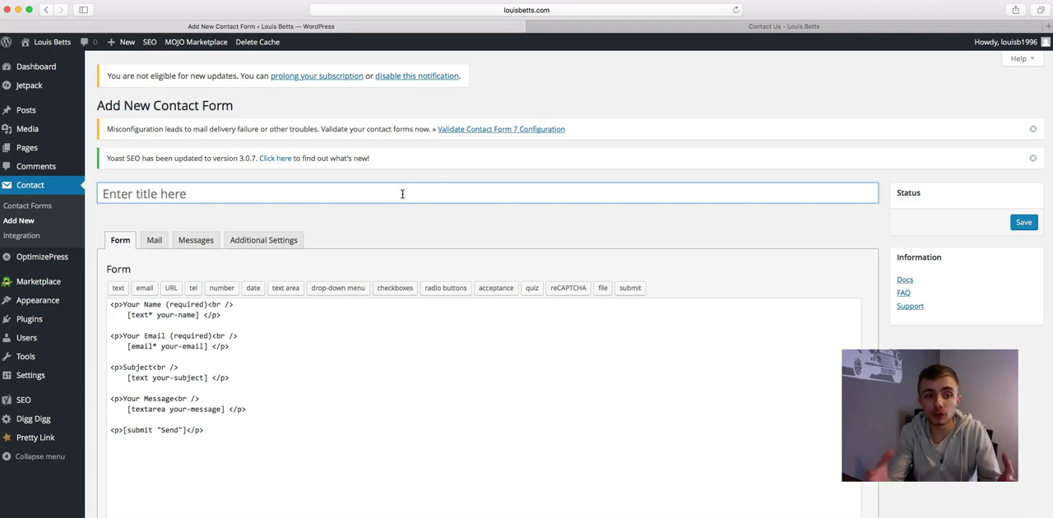
Name the new contact form 'Contact Louis' so it saves with its own shortcode.
type("Contact Louis")
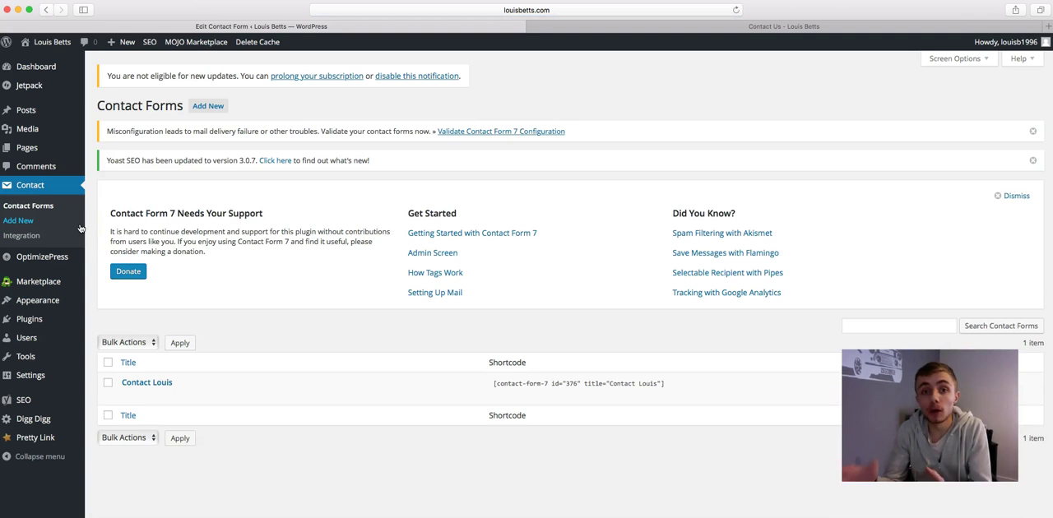
mouse_move(26, 149)
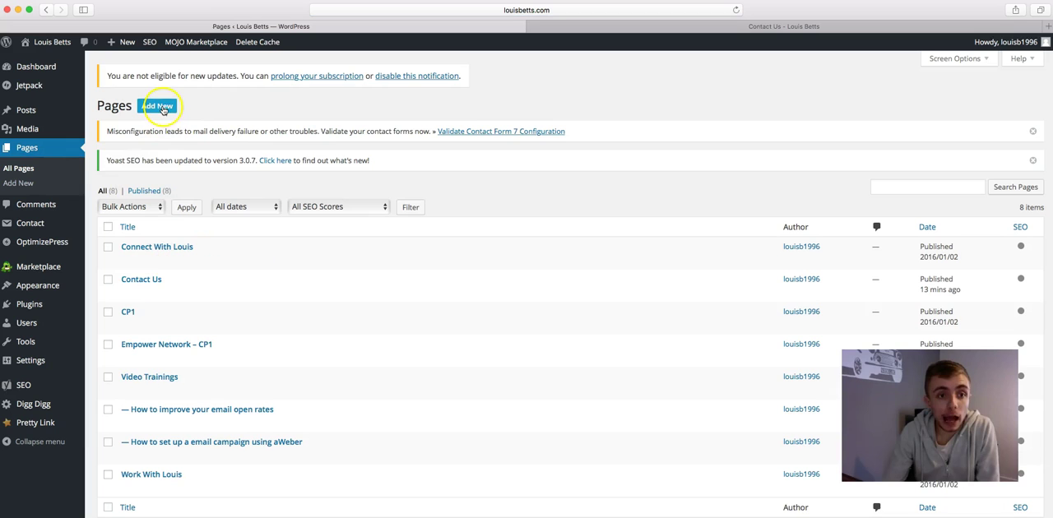
Create a new page titled 'Contact Louis' and publish it.
left_click(158, 105)
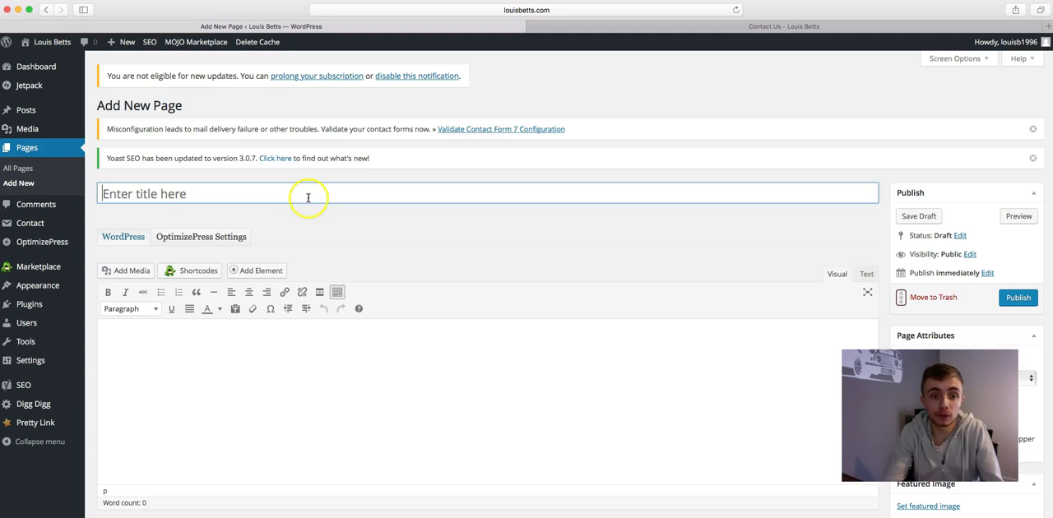
type("Contact Louis")
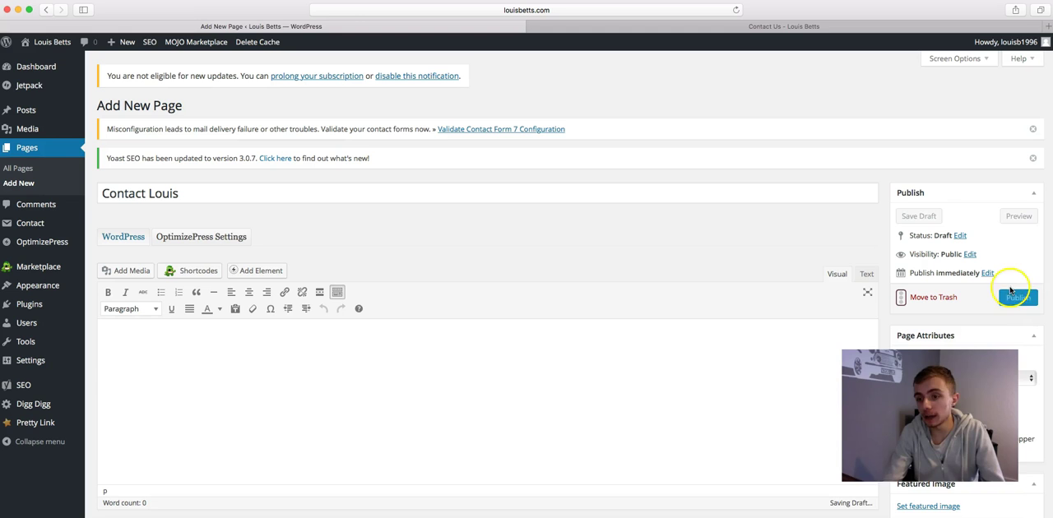
left_click(1016, 296)
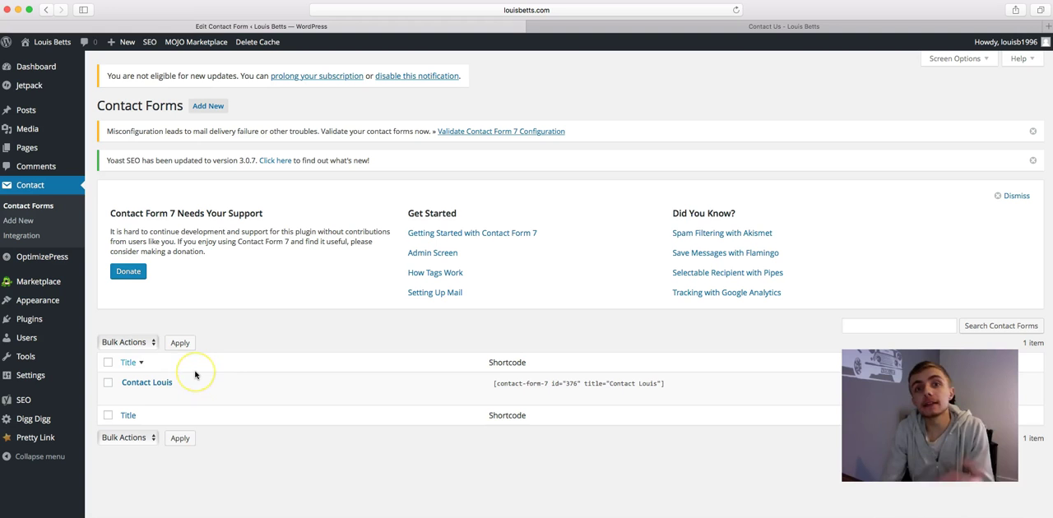
mouse_move(146, 382)
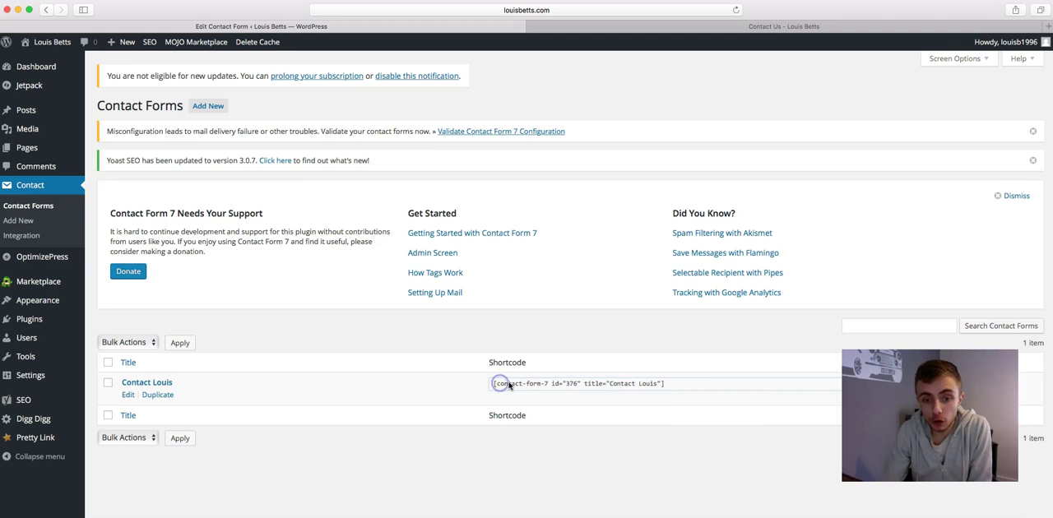
Copy the Contact Louis form shortcode and return to the pages list.
right_click(506, 383)
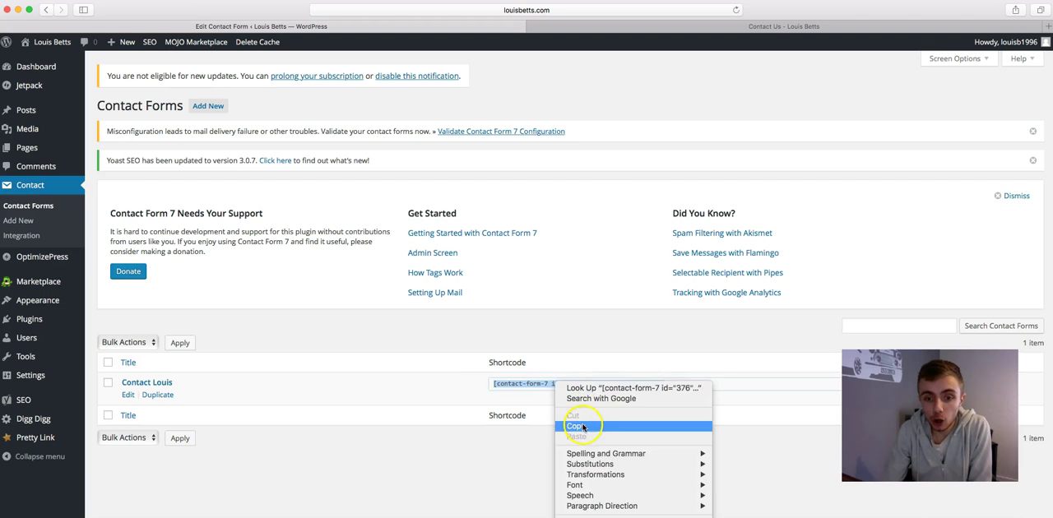
left_click(576, 426)
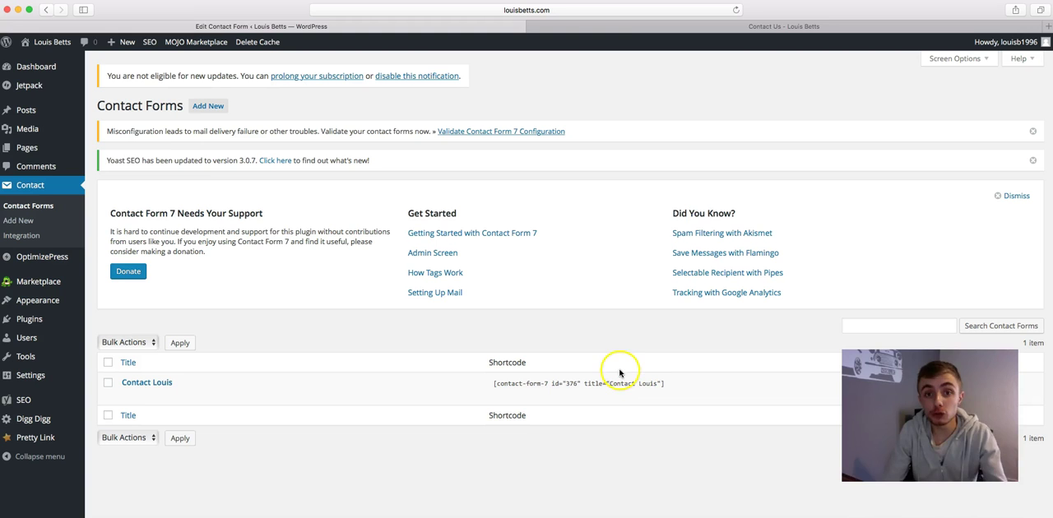
left_click(26, 148)
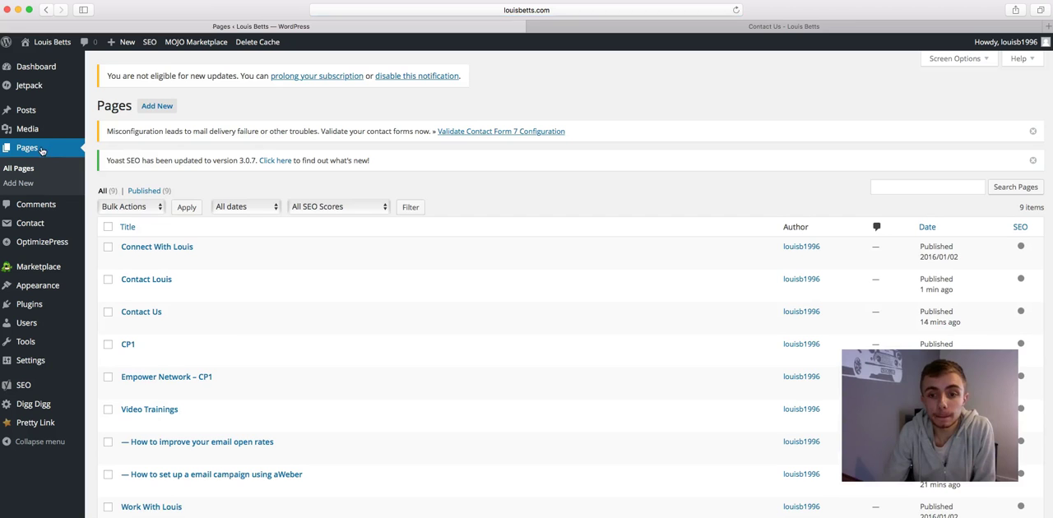
Paste the shortcode into the Contact Louis page, update it and view the live form.
left_click(145, 279)
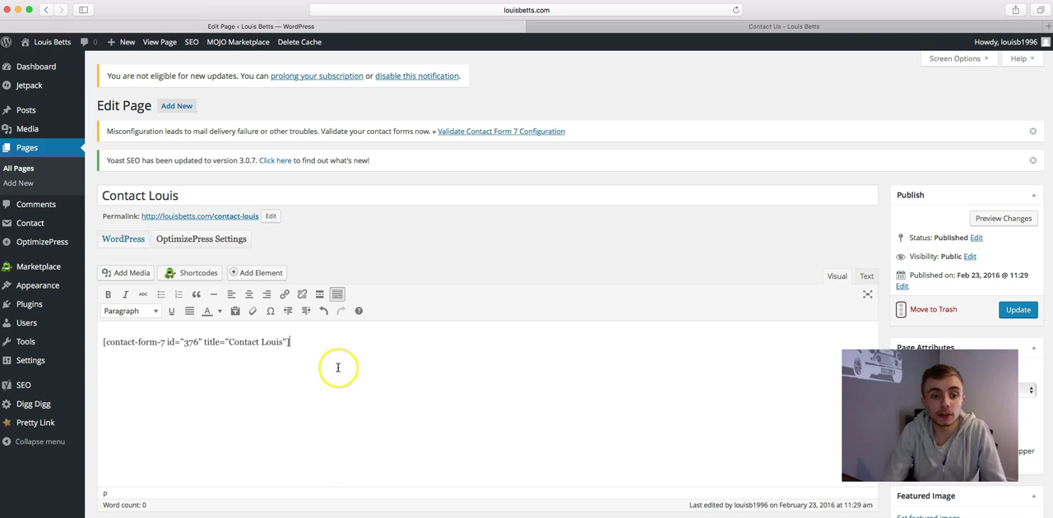
left_click(1016, 309)
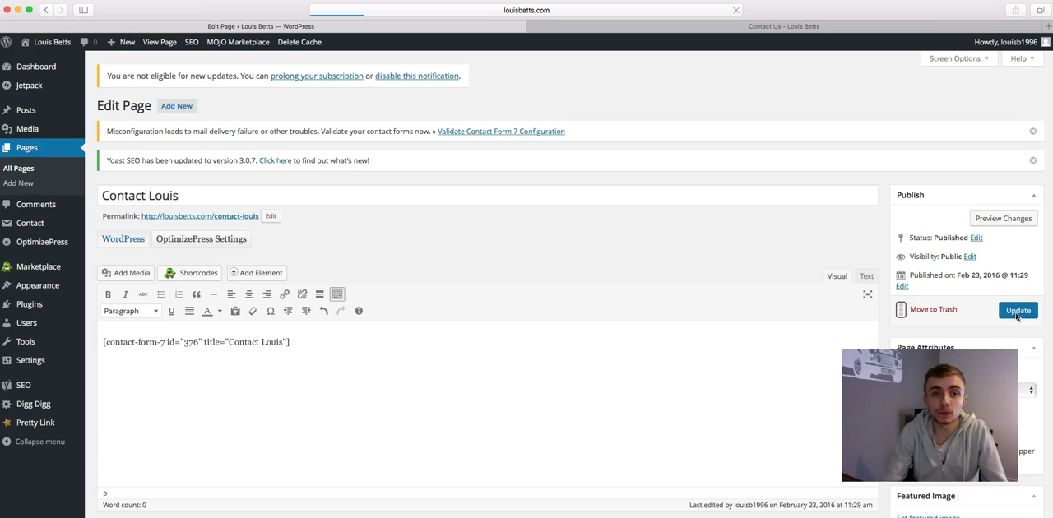
left_click(1016, 309)
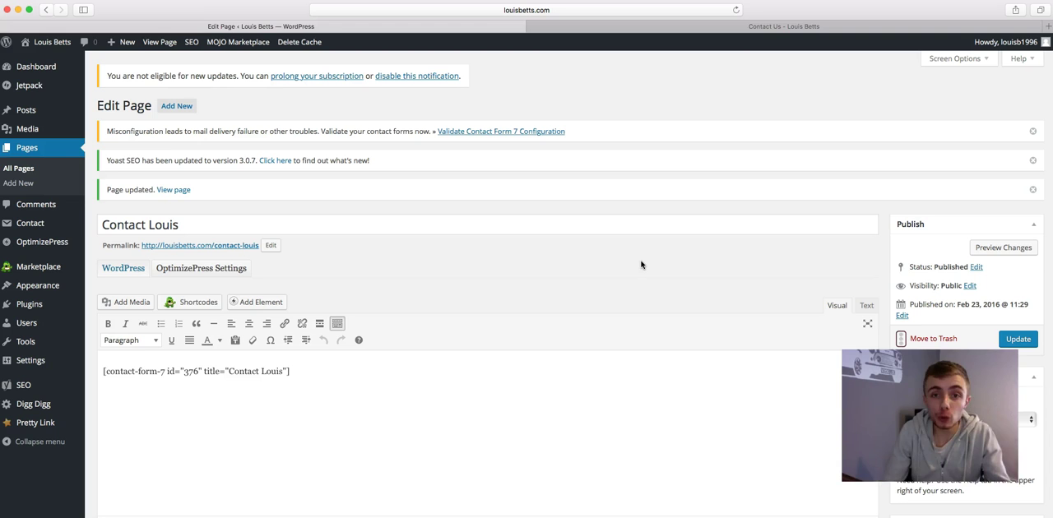
left_click(172, 189)
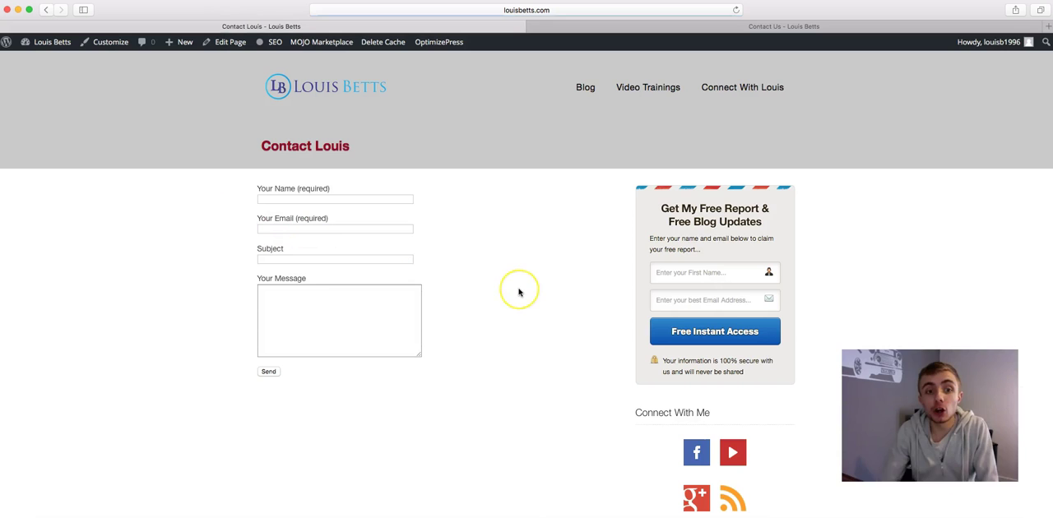